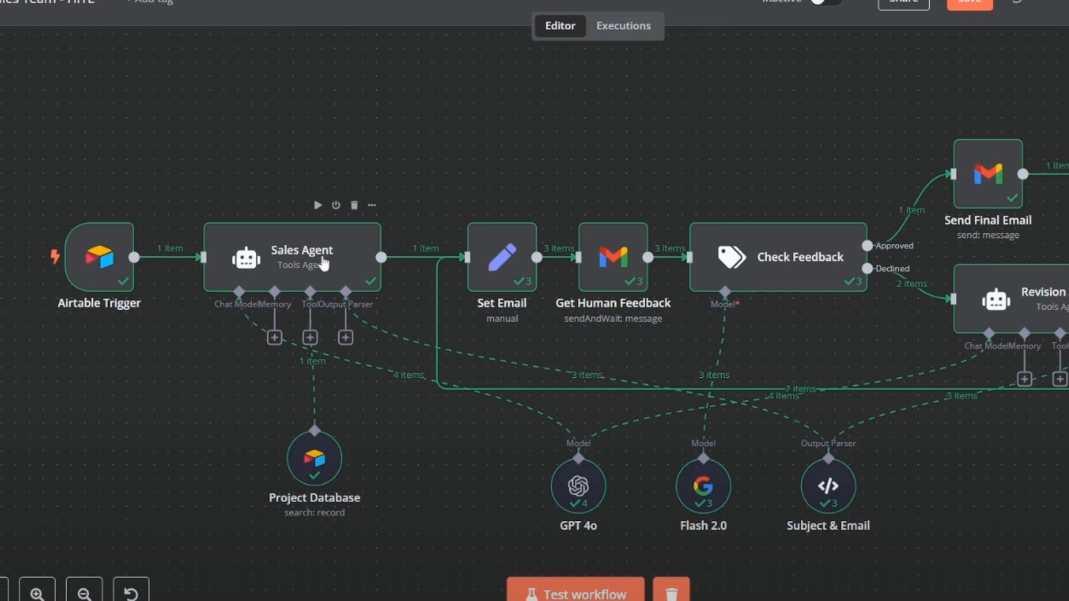
# Bring up the Analyst Agent workflow with chat trigger, sonnet-4 model, think and Perplexity tools.
pyautogui.doubleClick(293, 257)
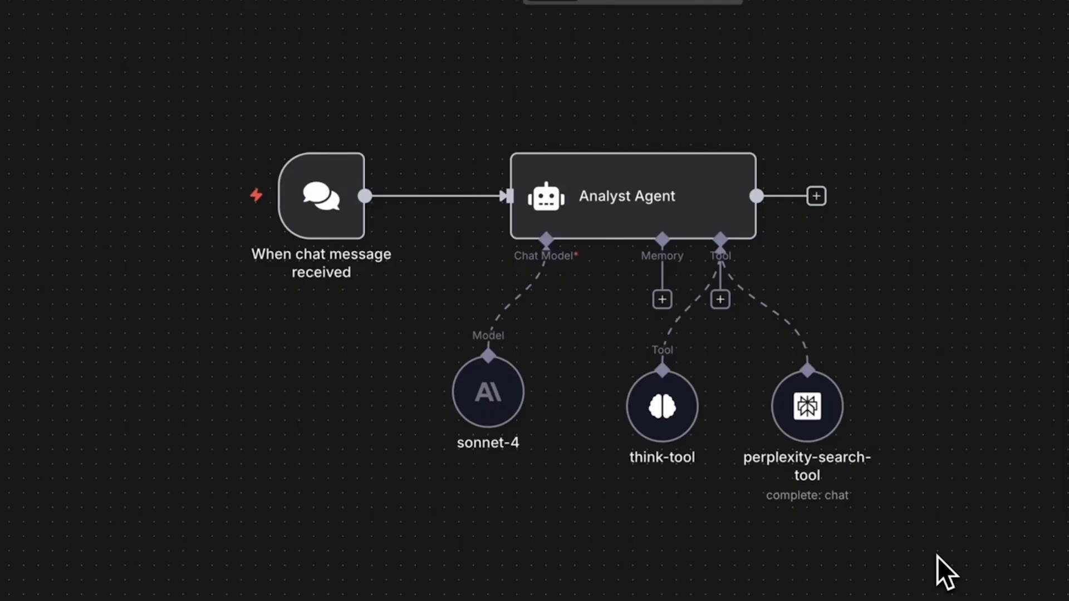
# Show the Project Database Airtable tool's parameters searching Projects records in Contacts.
pyautogui.write('ai')
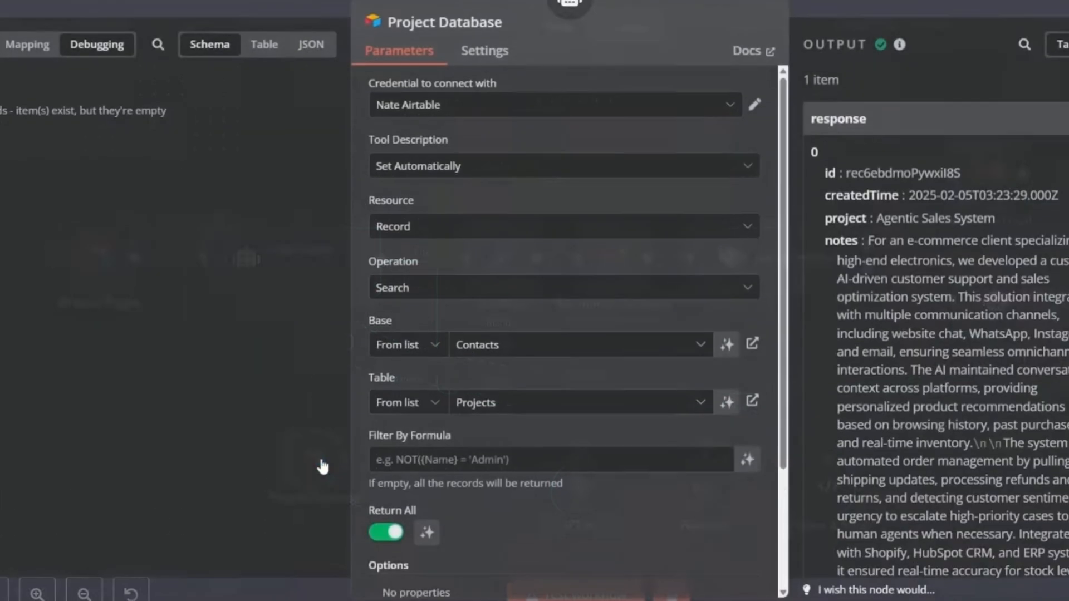
# Show the Research AI Agent tool's description and its searchQuery prompt expression.
pyautogui.scroll(-3)
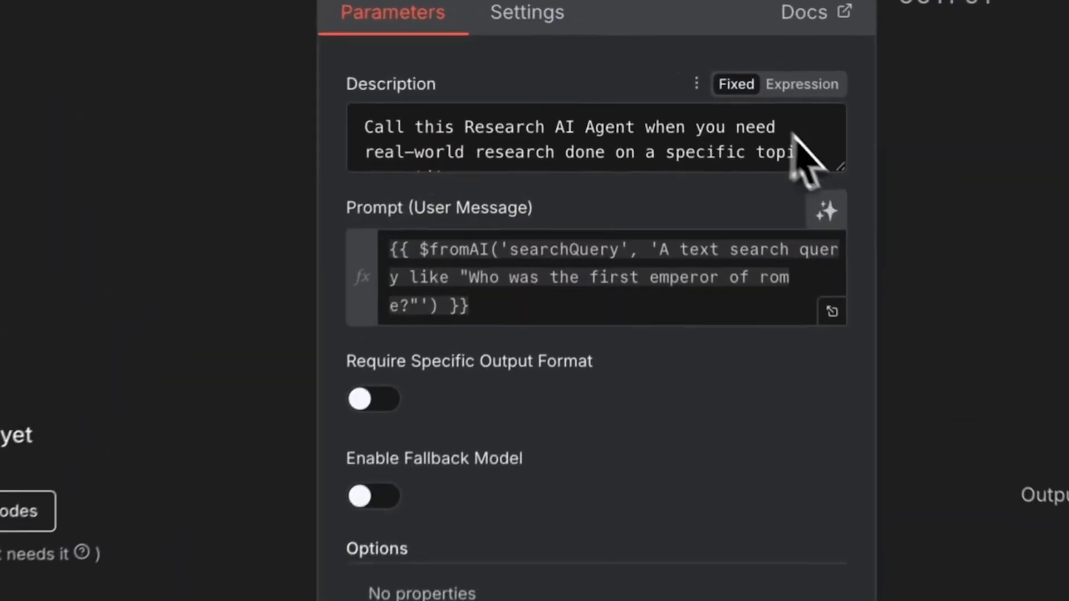
# Browse the n8n integrations catalog listing Telegram, Slack, Notion, Gmail and Airtable.
pyautogui.click(579, 140)
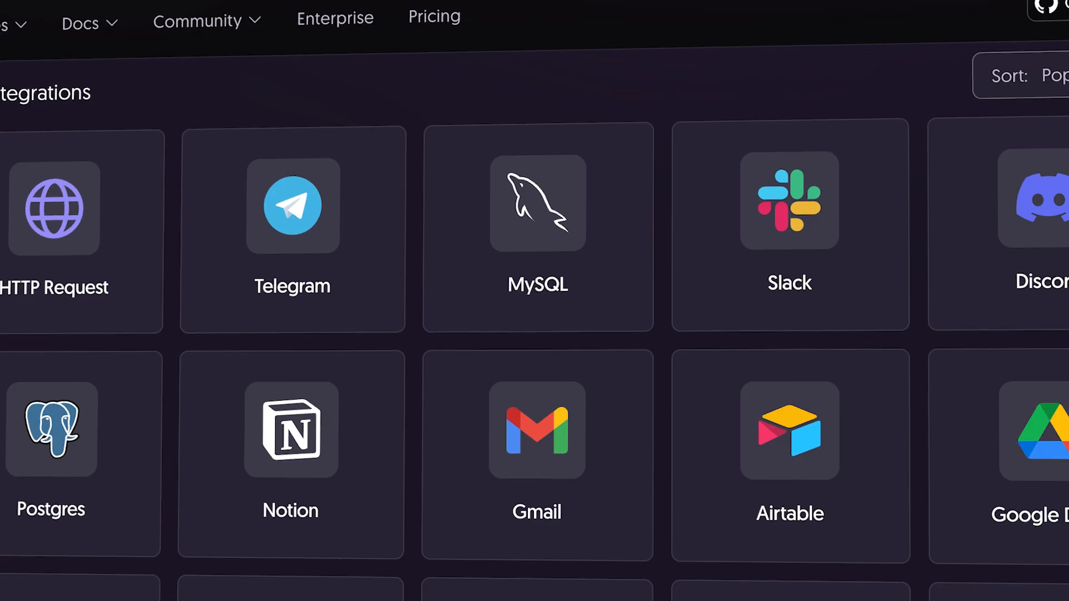
pyautogui.scroll(-3)
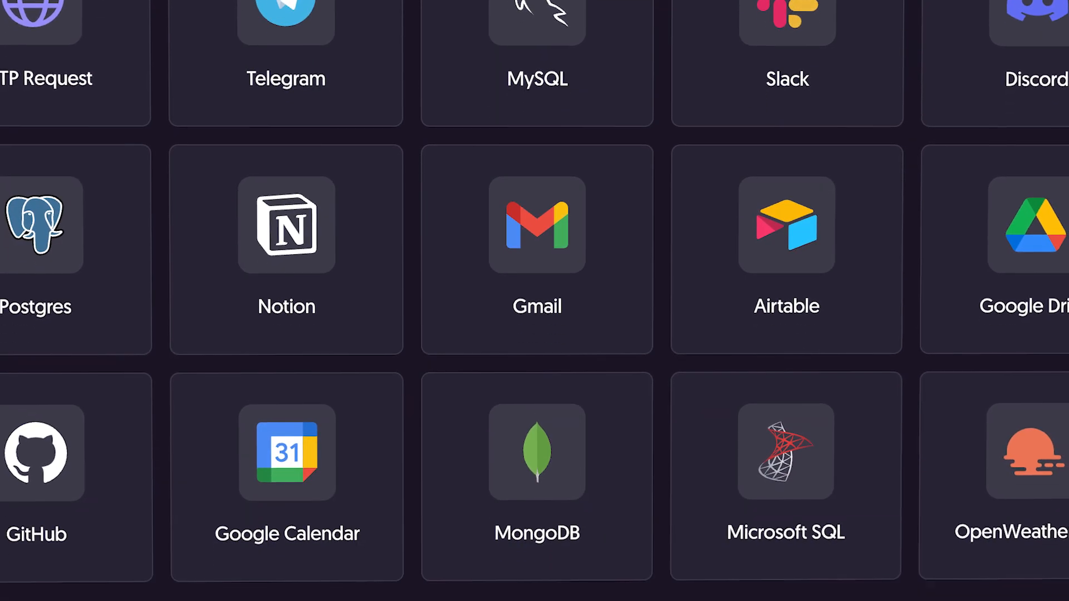